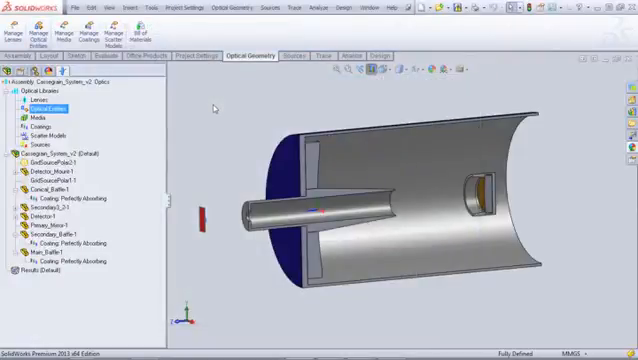
pyautogui.moveTo(214, 106)
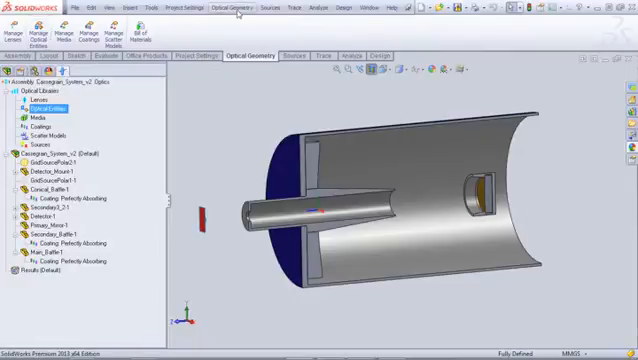
# - Bring up the Optical Entities catalog via Manage Optical Entities on the APEX tab
pyautogui.click(234, 8)
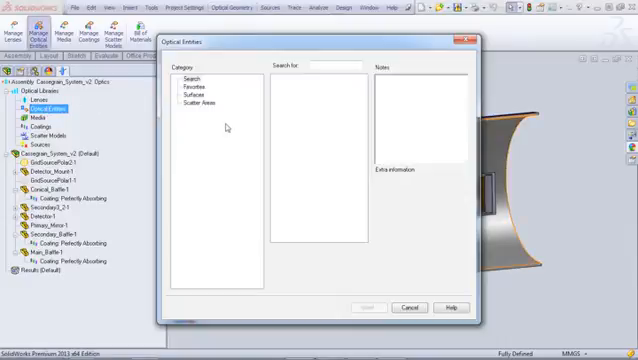
# - Browse the Surfaces and Scatter Items categories, then view source categories in the Light Source Manager
pyautogui.click(192, 96)
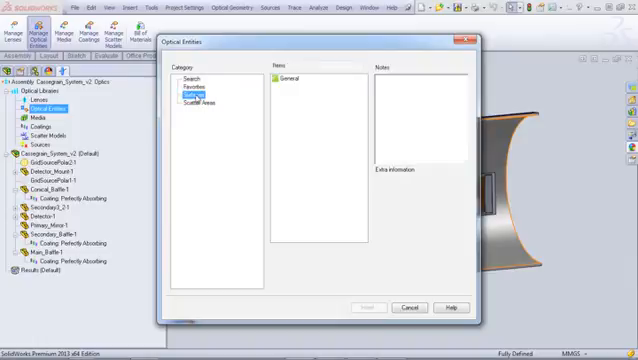
pyautogui.click(200, 104)
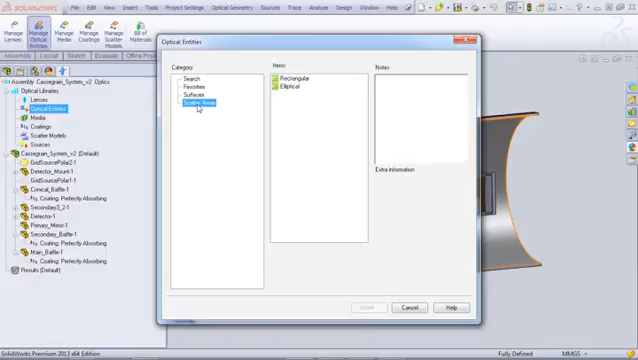
pyautogui.click(408, 306)
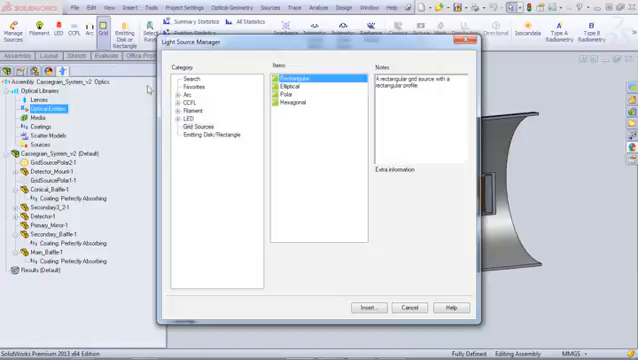
pyautogui.click(194, 128)
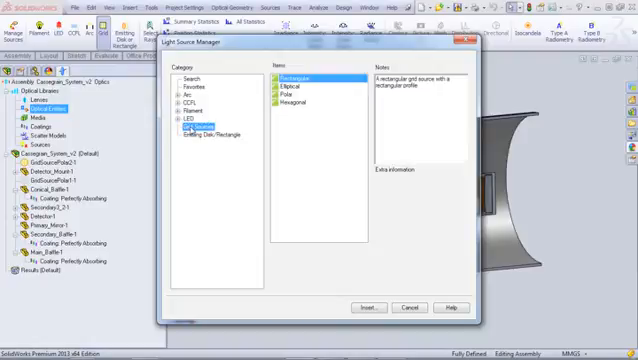